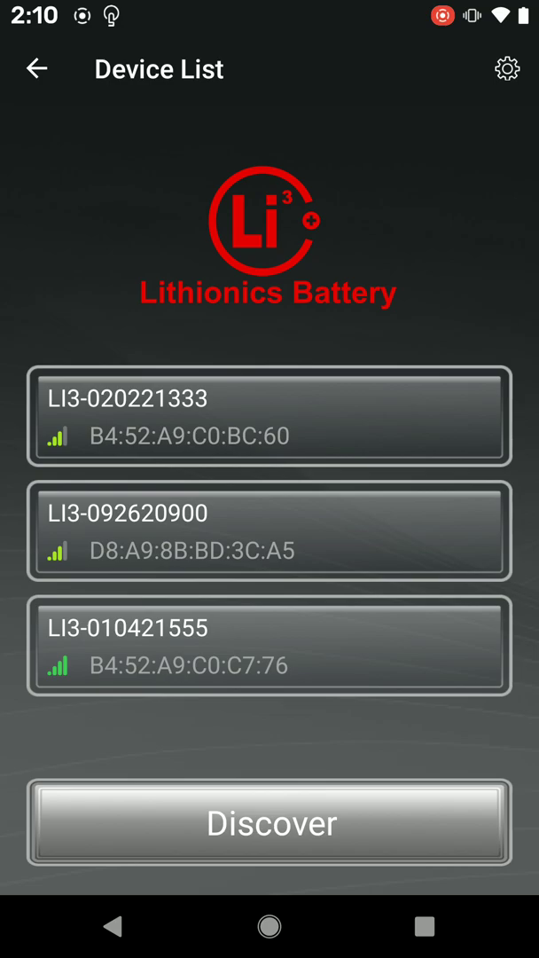
left_click(269, 415)
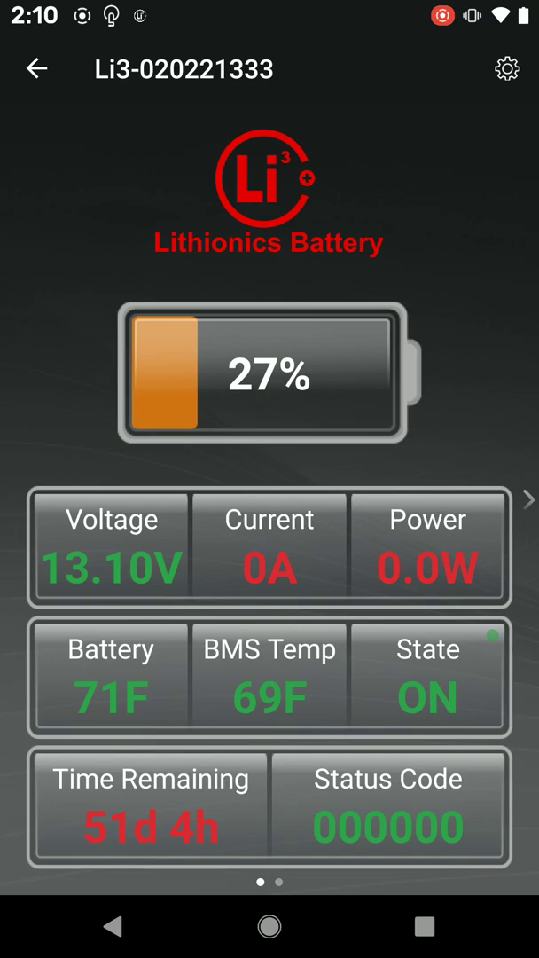
left_click(507, 67)
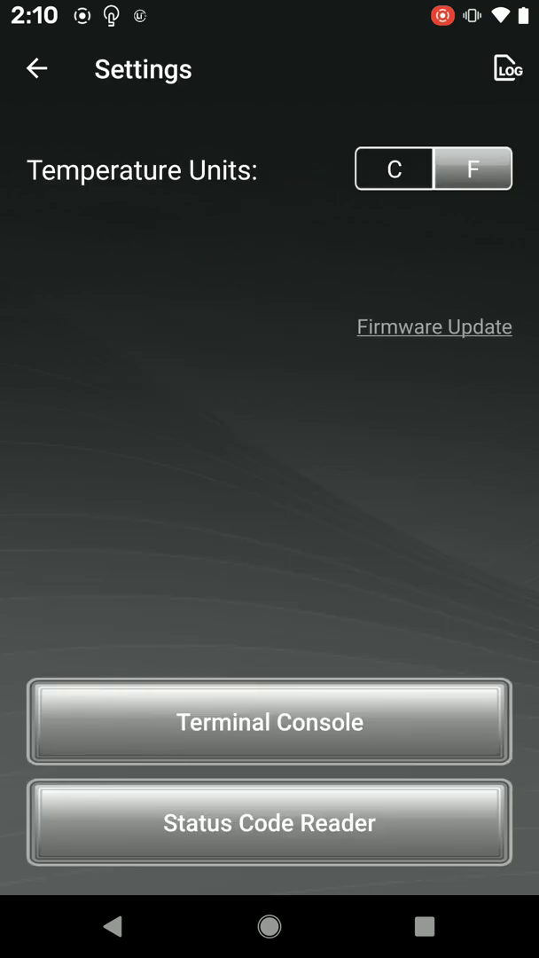
- Send $batid=2 in the Terminal Console so the battery reports ID 2, then begin the $cansa command
left_click(270, 720)
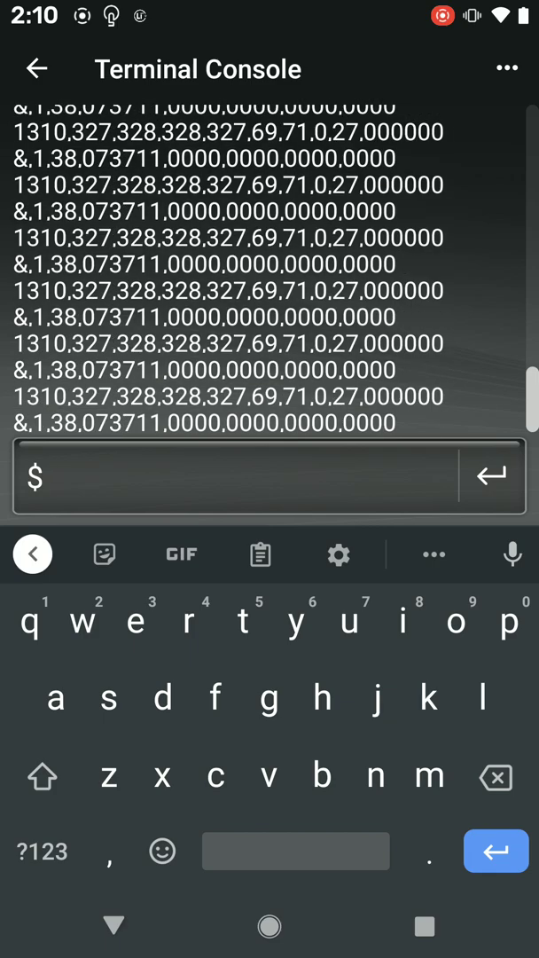
type("bat")
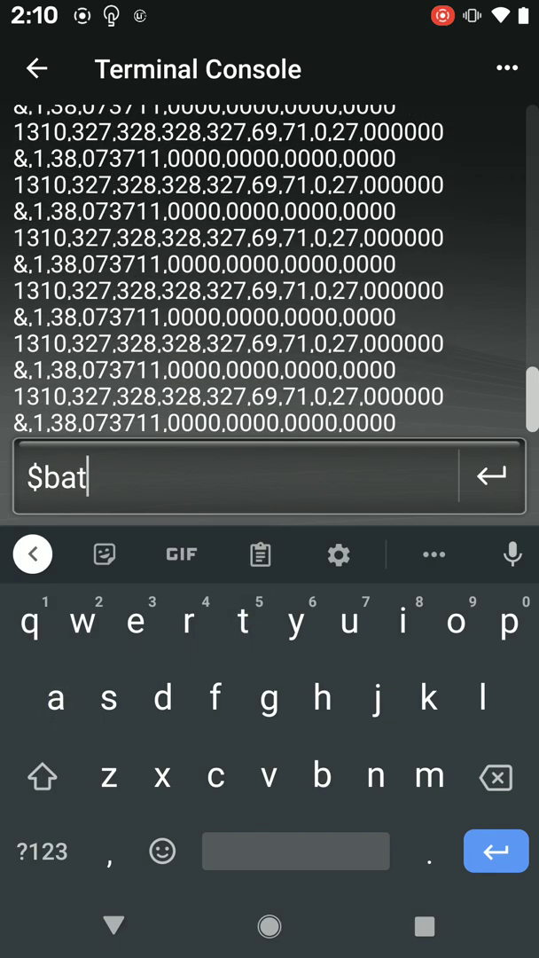
type("d")
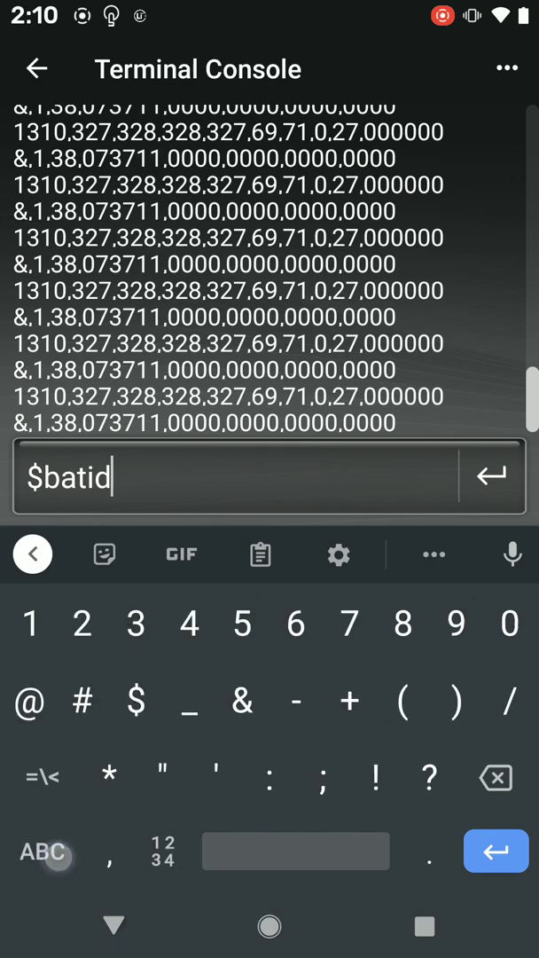
type("=")
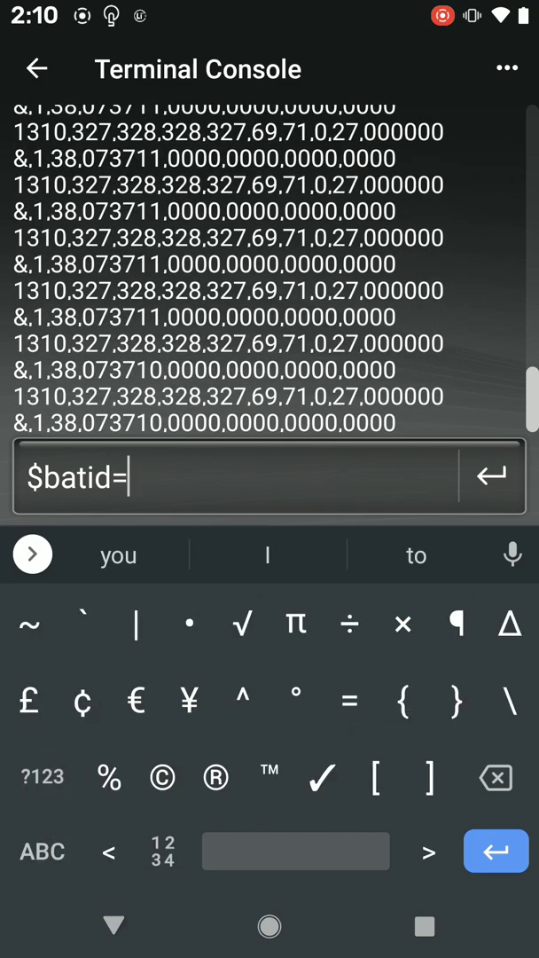
type("2")
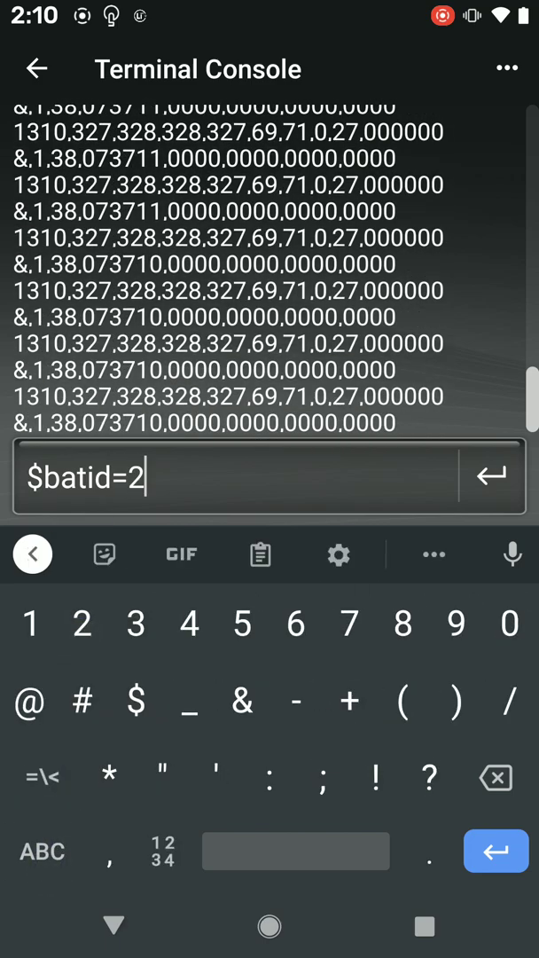
left_click(489, 475)
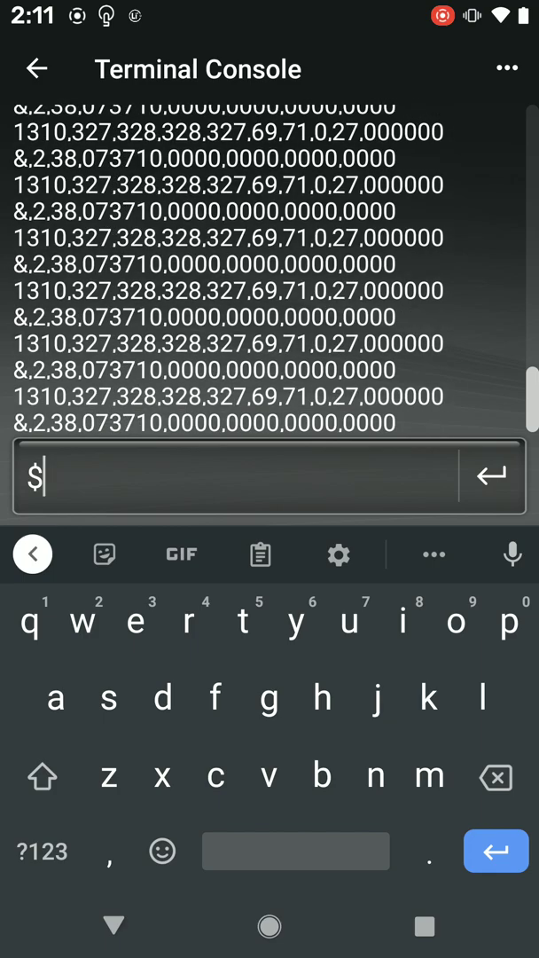
type("ca")
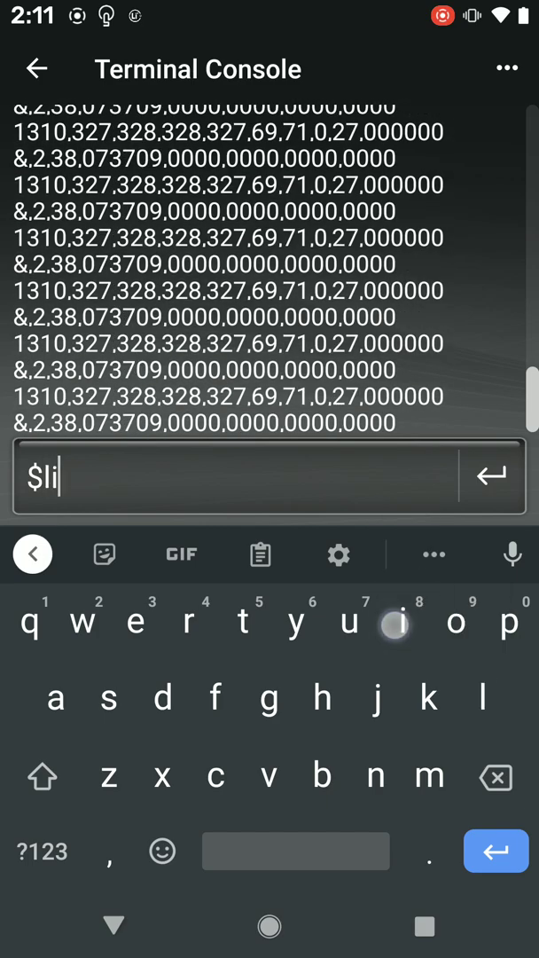
- Send $list, review the output confirming BATID=2 and CANBus address 71, and return to the dashboard
type("st")
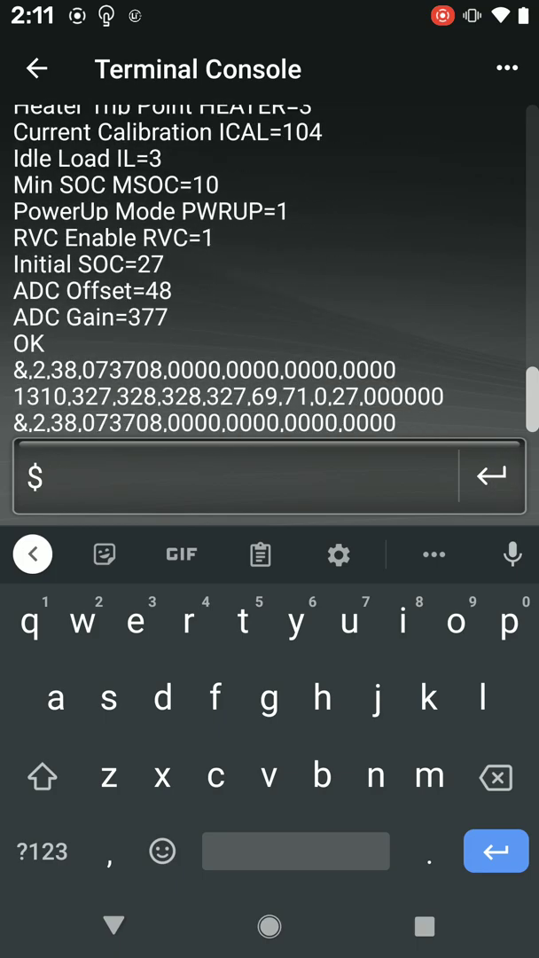
left_click(496, 851)
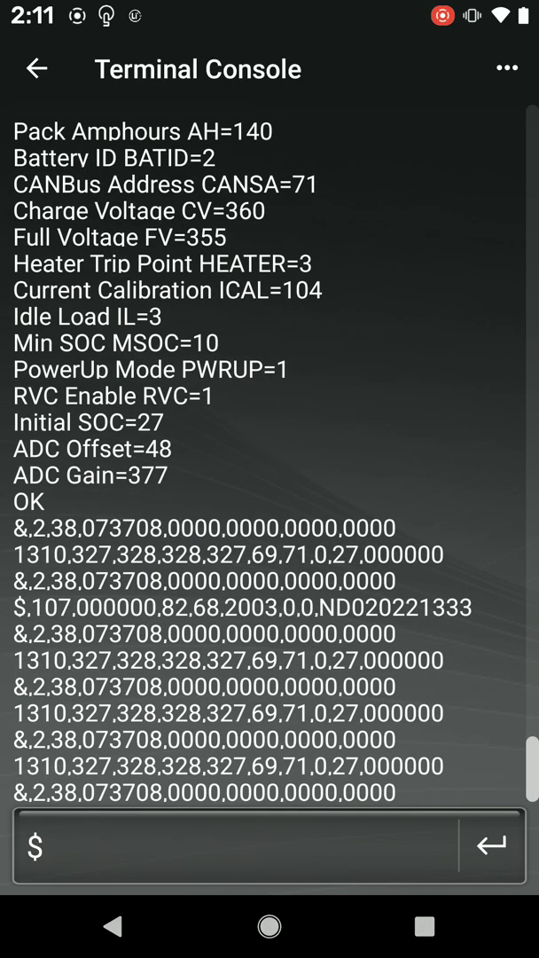
left_click(507, 68)
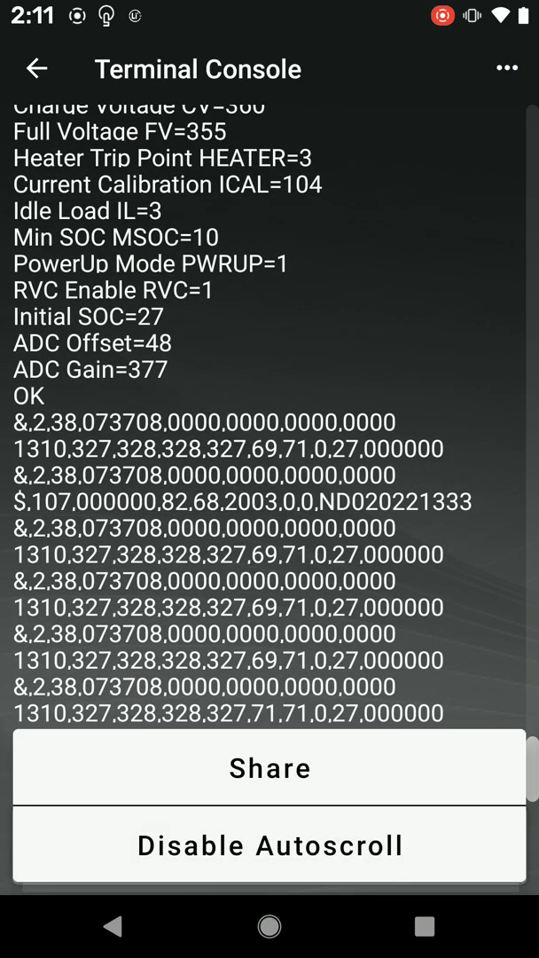
scroll("down", 3)
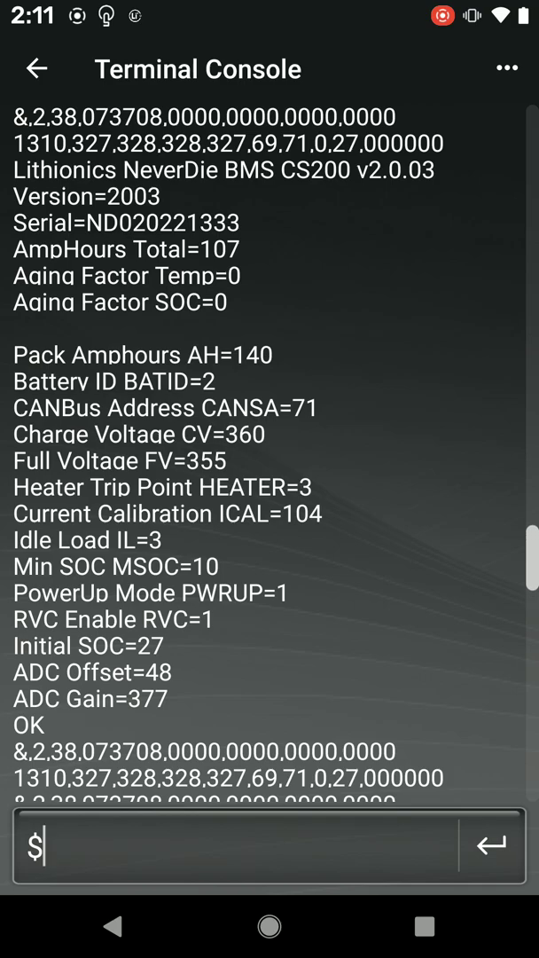
left_click(35, 68)
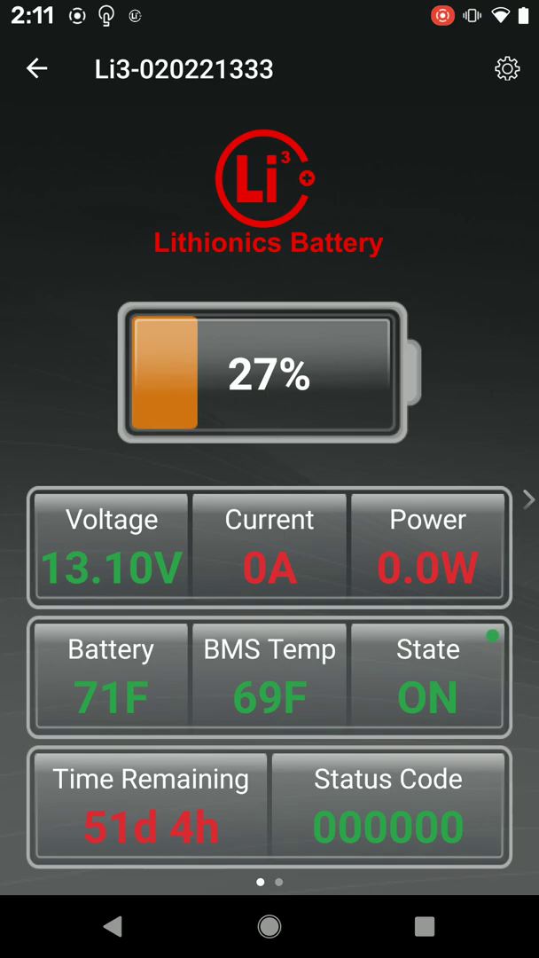
left_click(35, 67)
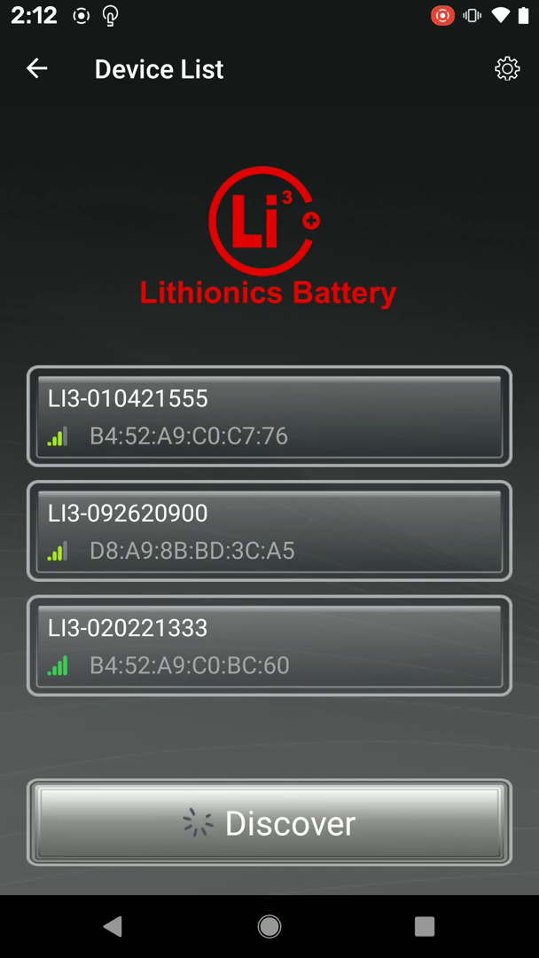
left_click(270, 415)
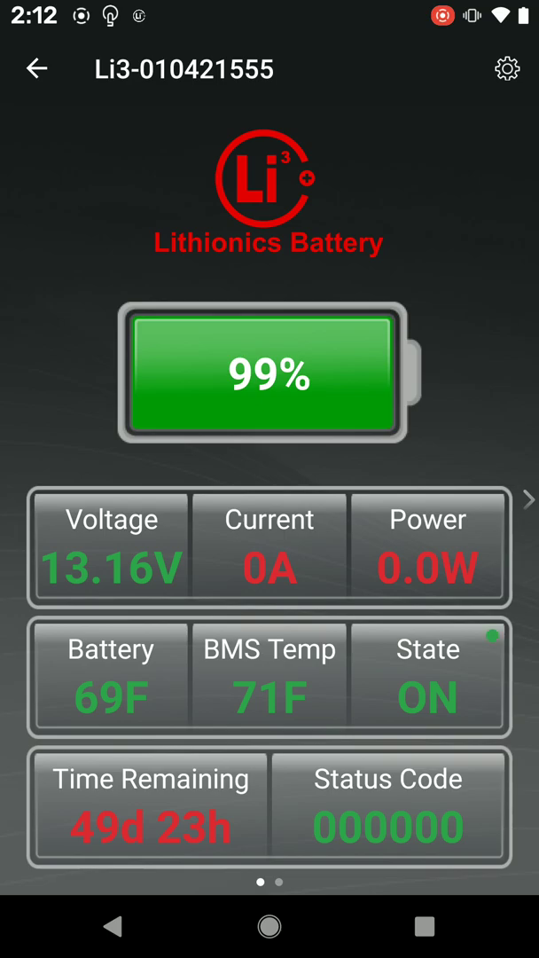
left_click(507, 67)
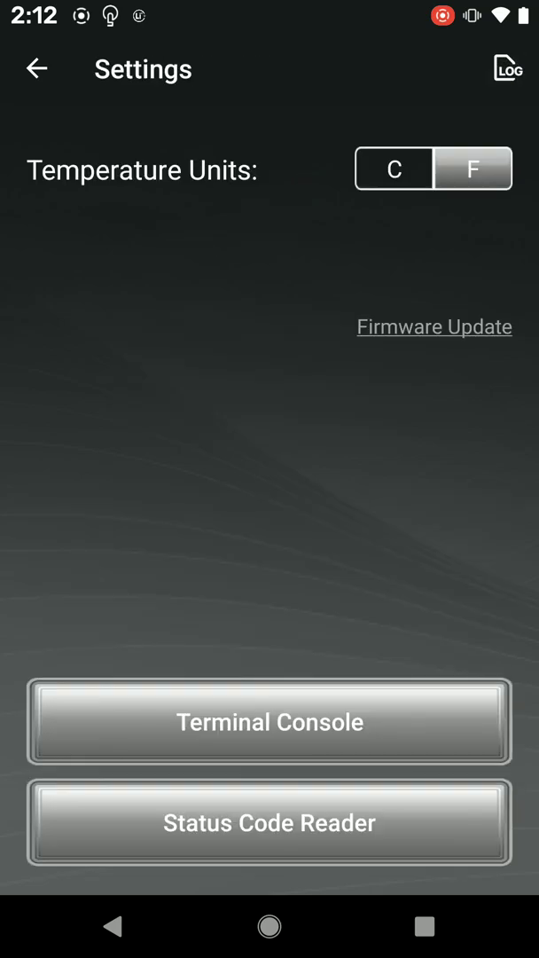
left_click(269, 720)
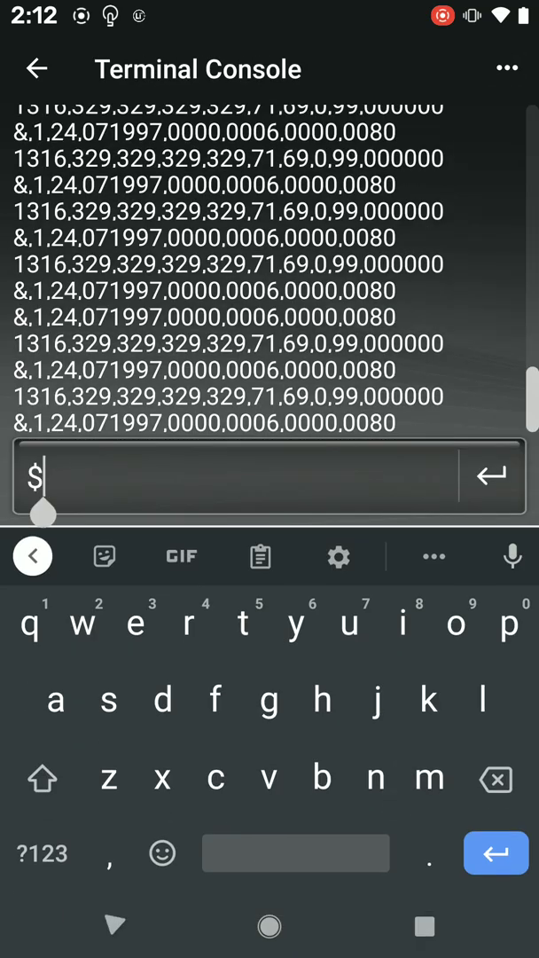
type("list")
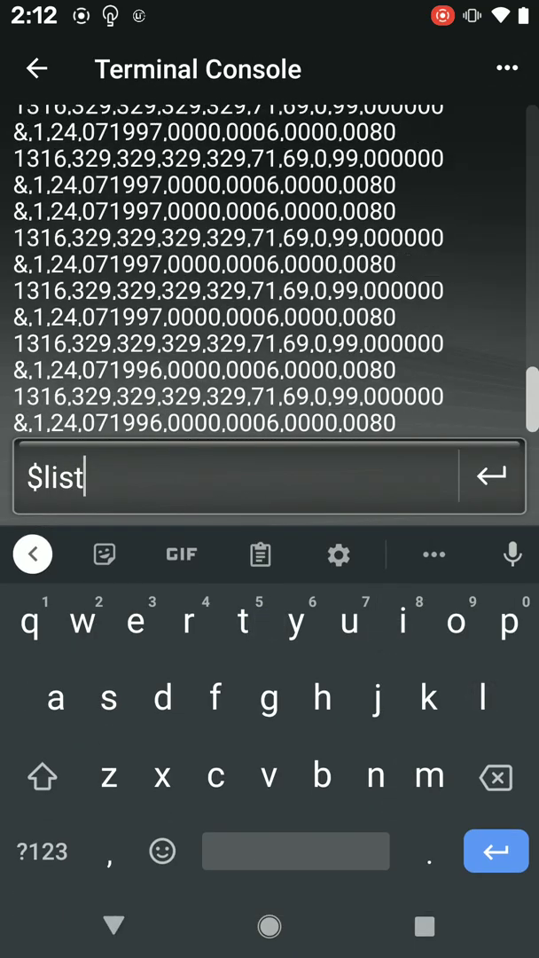
left_click(490, 475)
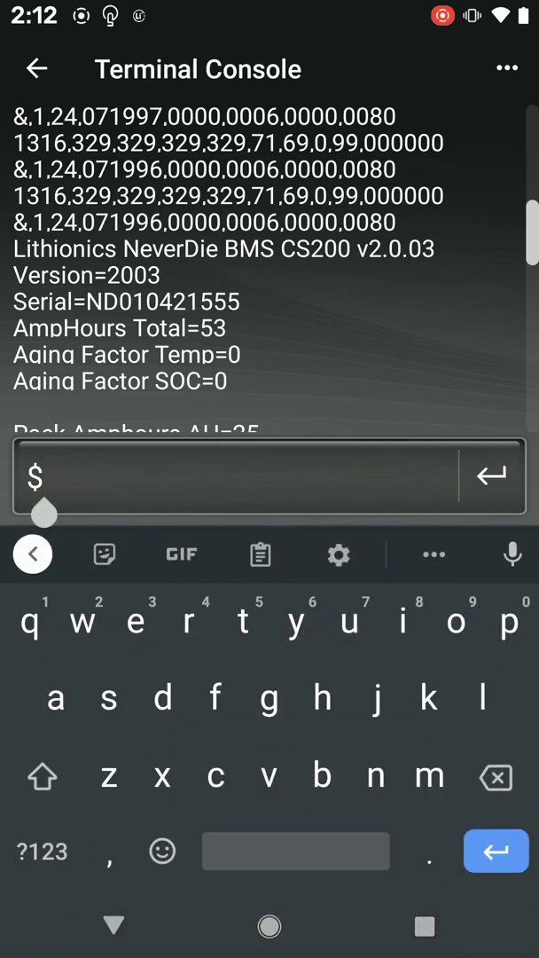
- Send $batid=3 and $cansa=72, then $list to confirm Battery ID 3 and CANBus address 72
type("batid")
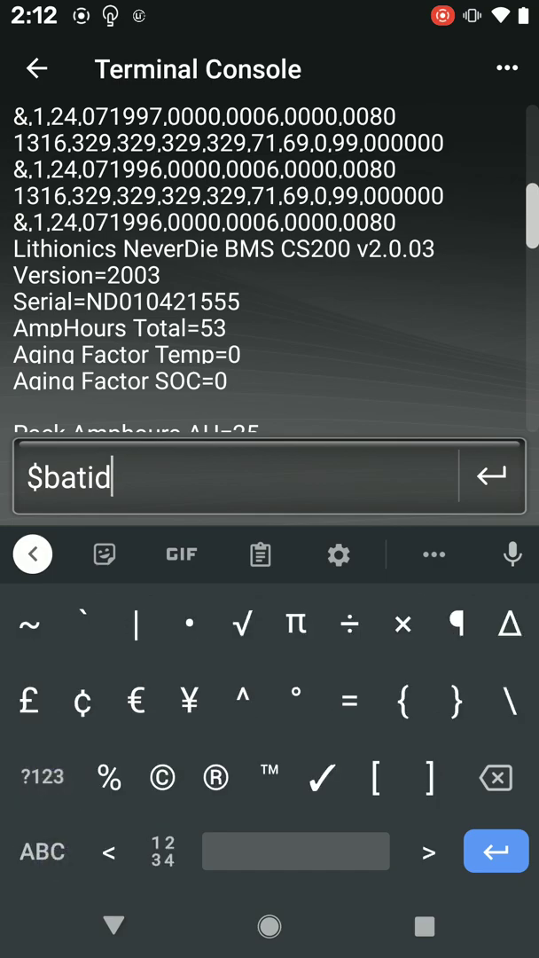
type("=")
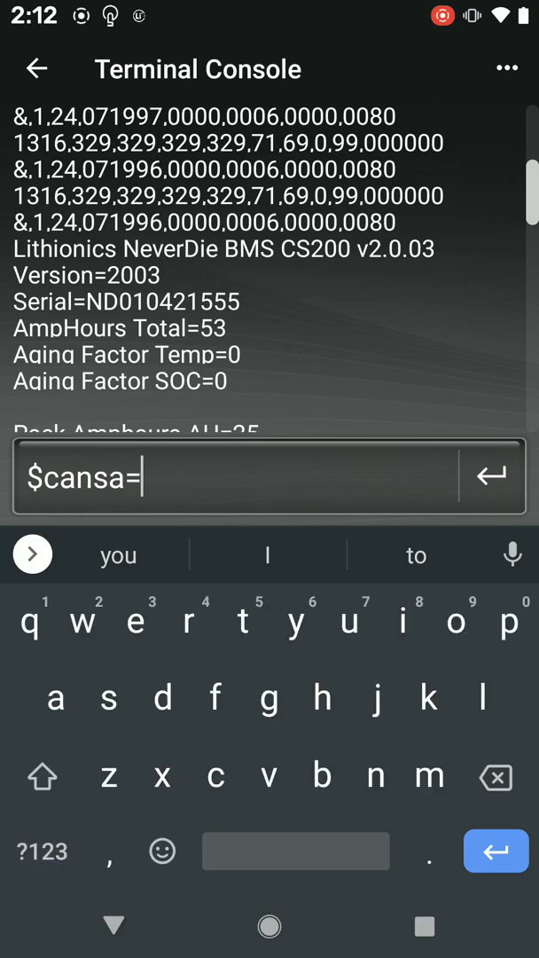
type("72")
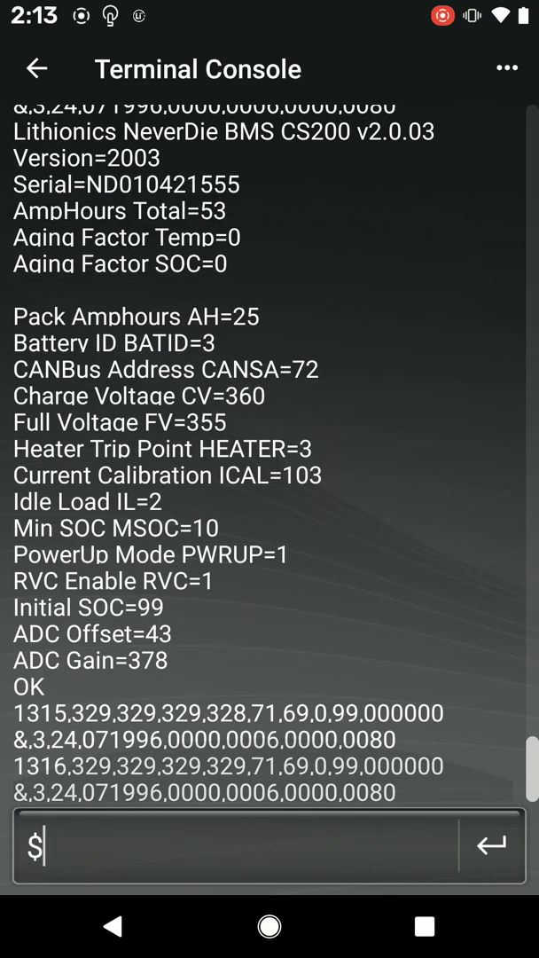
- Scroll the list output verifying ID 3 and address 72, then return to Settings
scroll("down", 3)
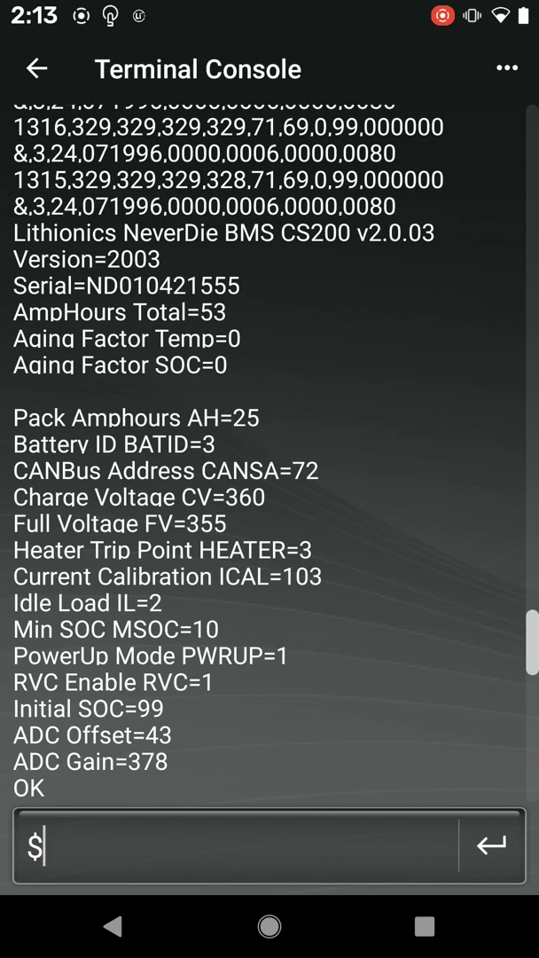
left_click(35, 67)
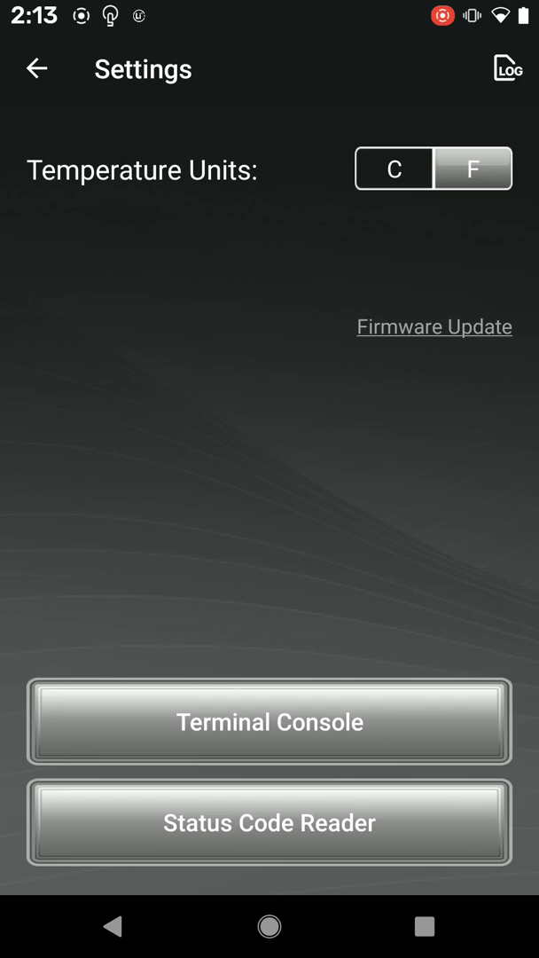